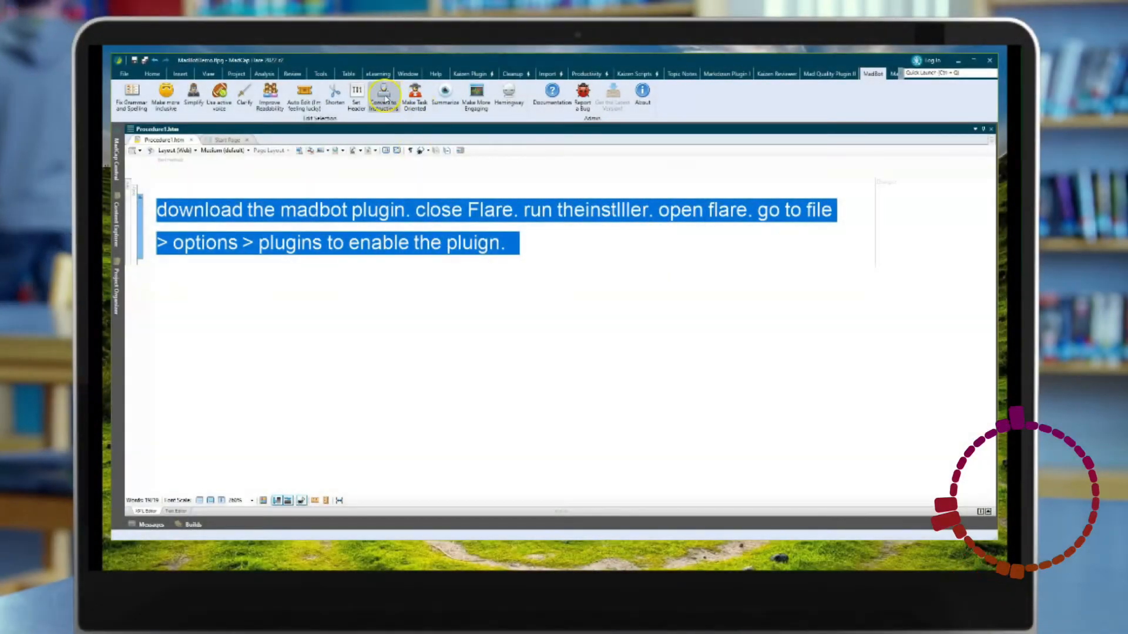
Convert the selected install sentence into numbered steps via MadBot, apply them, and start typing a heading.
left_click(383, 97)
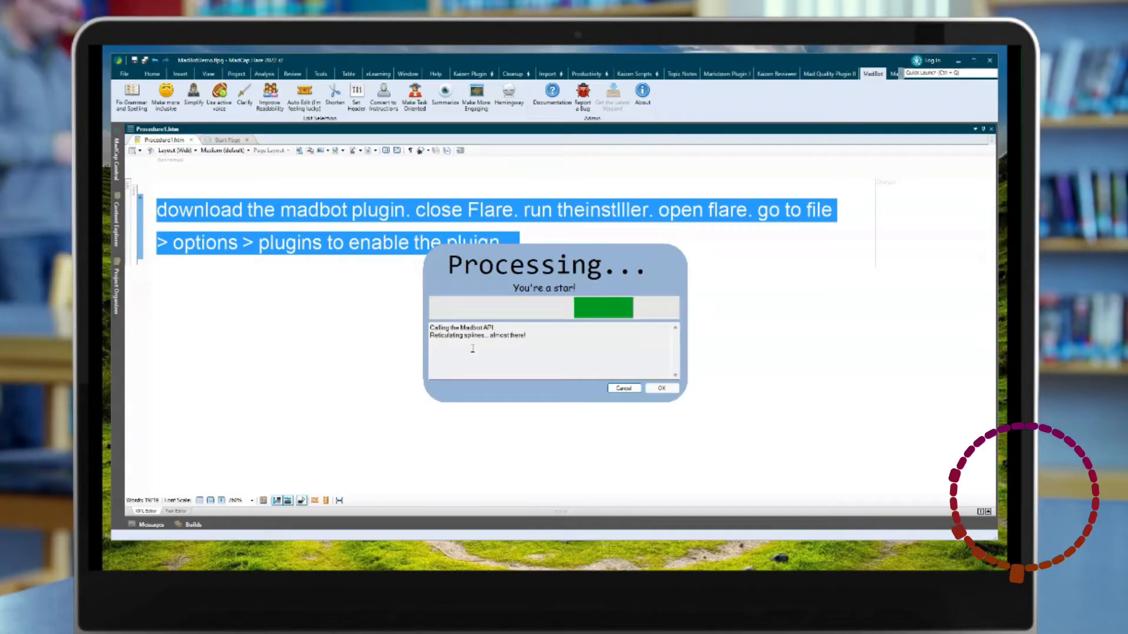
left_click(659, 388)
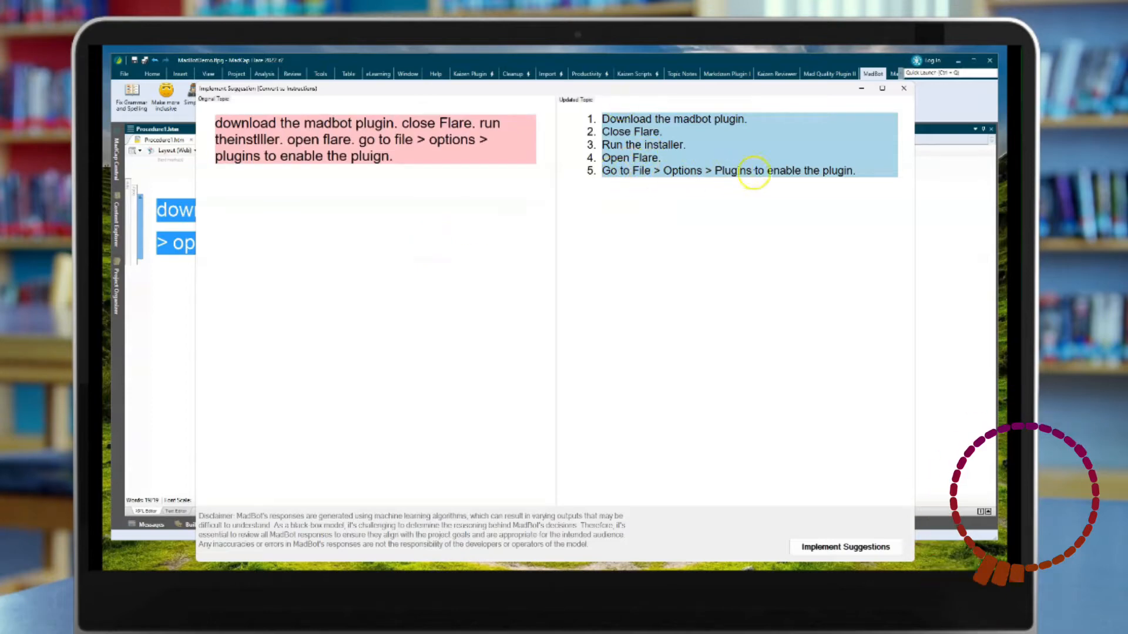
left_click(846, 546)
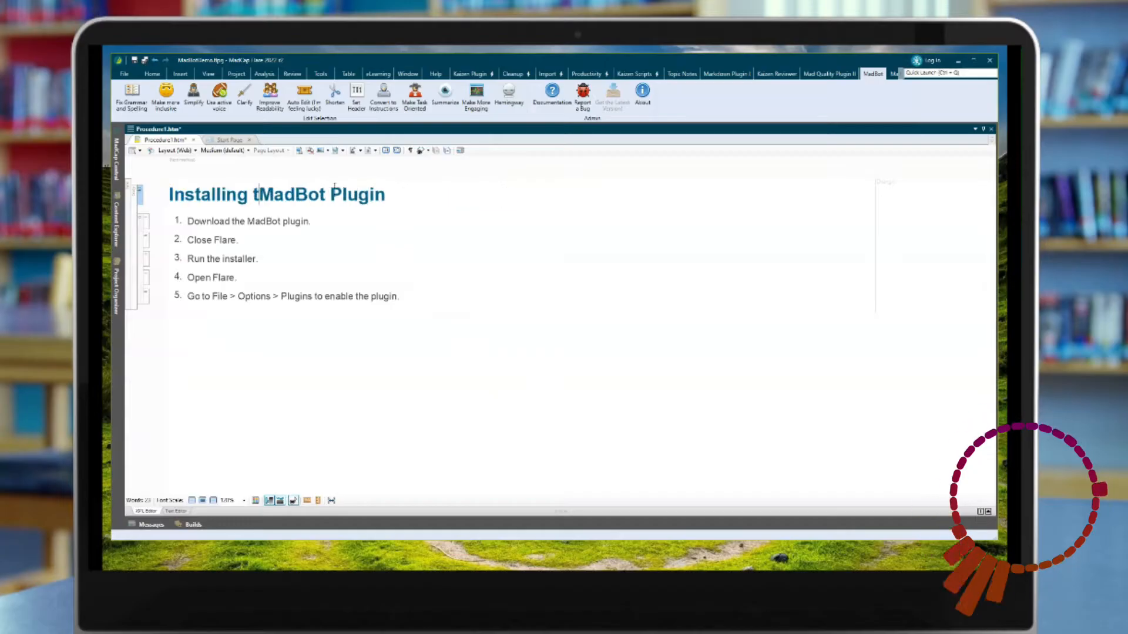
type("he")
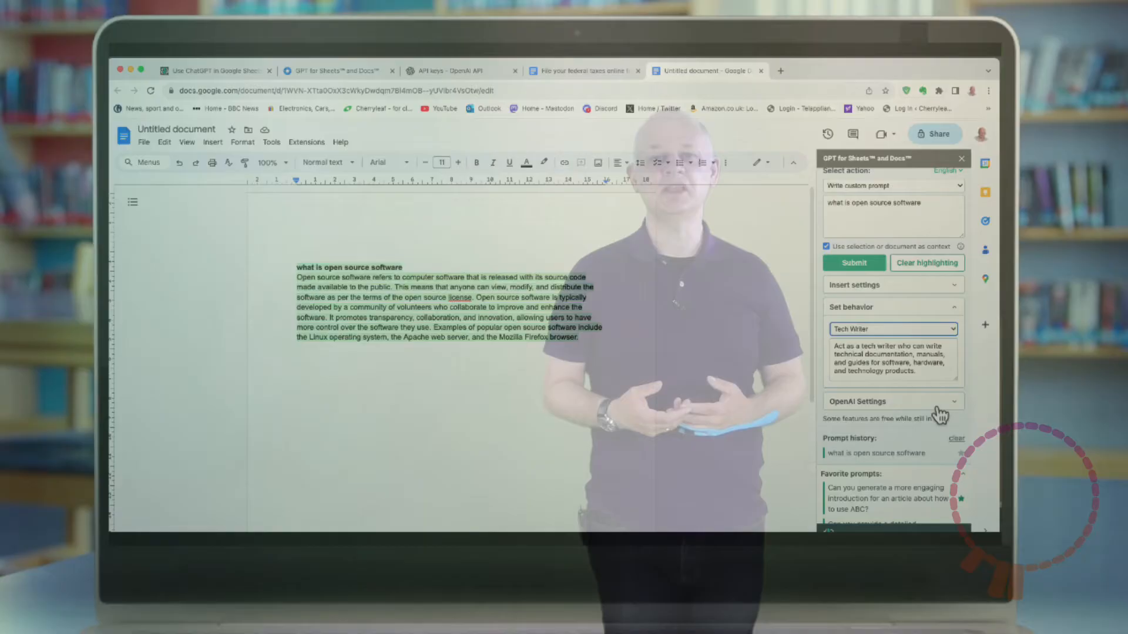
Reveal the add-on's OpenAI settings: gpt-3.5-turbo, temperature 0.5, 2000-token limits.
scroll("down", 3)
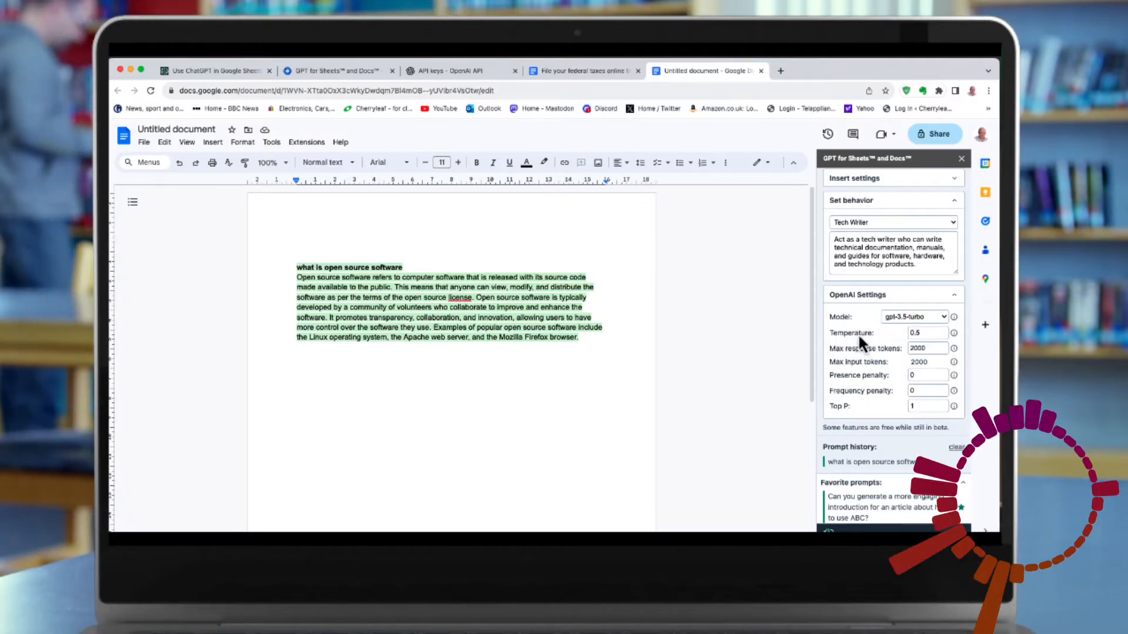
mouse_move(870, 405)
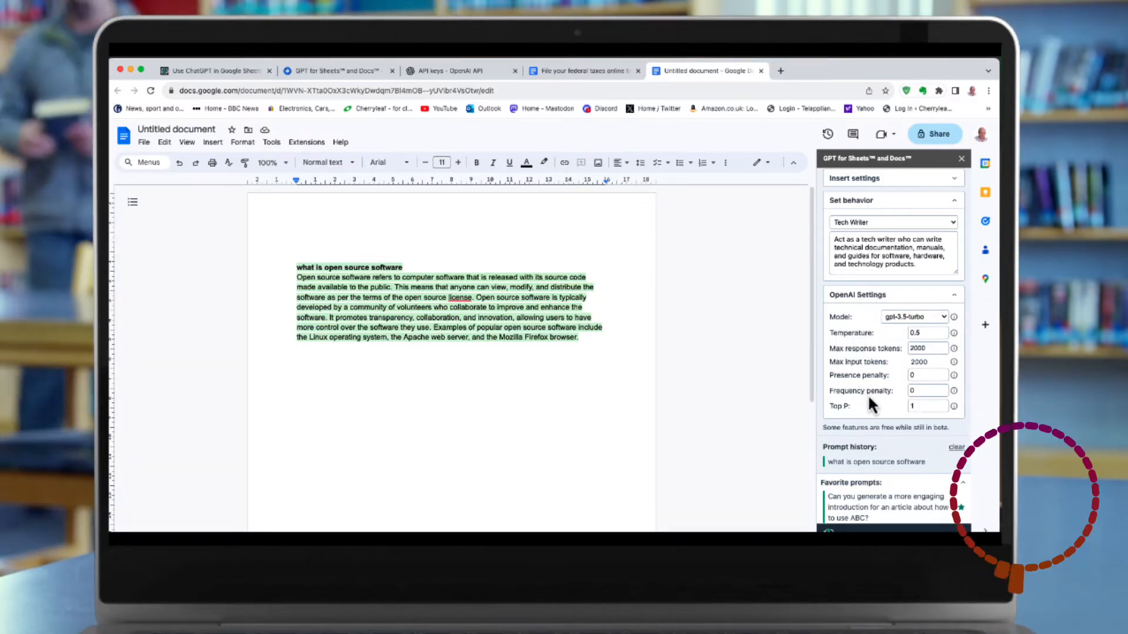
mouse_move(871, 416)
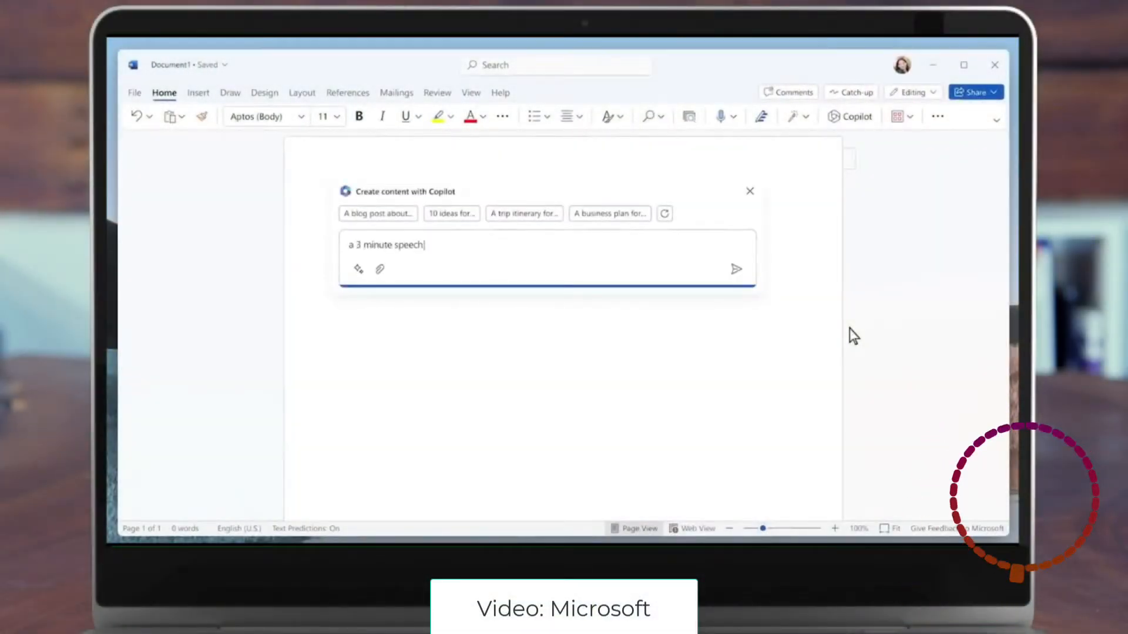
Have Copilot draft a graduation party speech for Tasha highlighting her dedication, and keep it.
type("for Tasha's graduation party to say how proud we are. Include her dedication, and late nights studying with Priya at the Glenwood library")
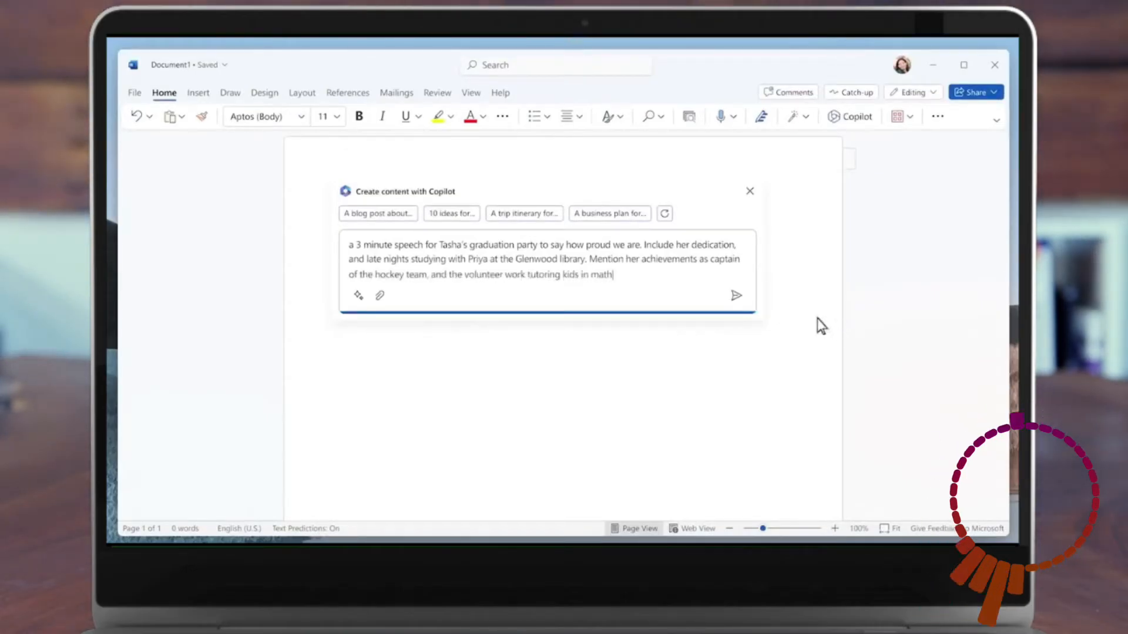
left_click(736, 296)
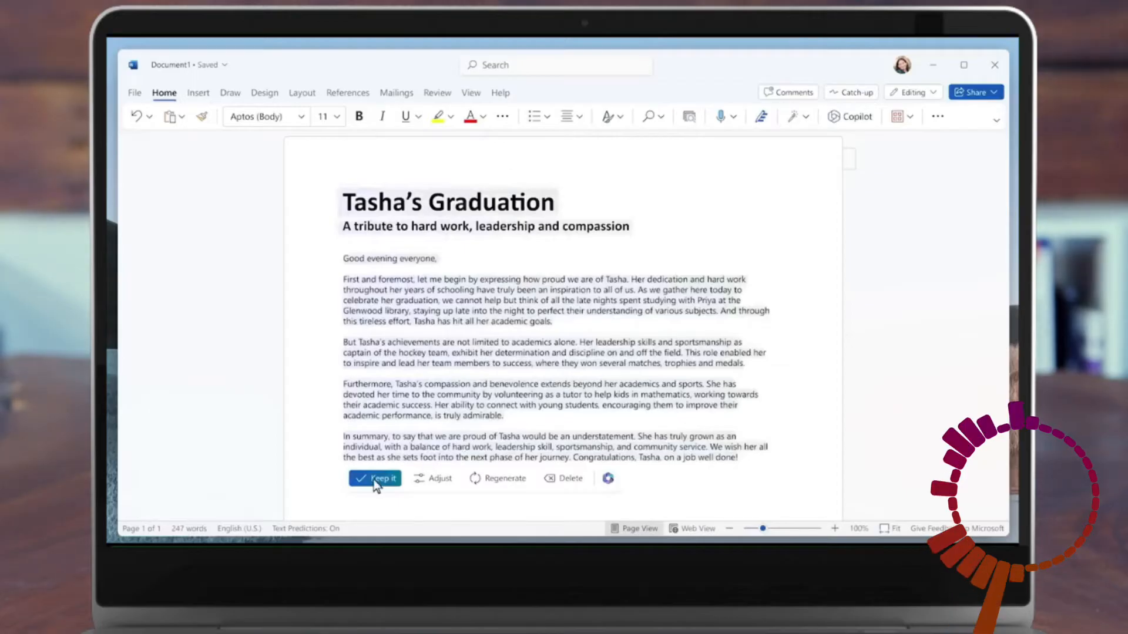
left_click(374, 479)
type("Include three funny anecdotes from Tash")
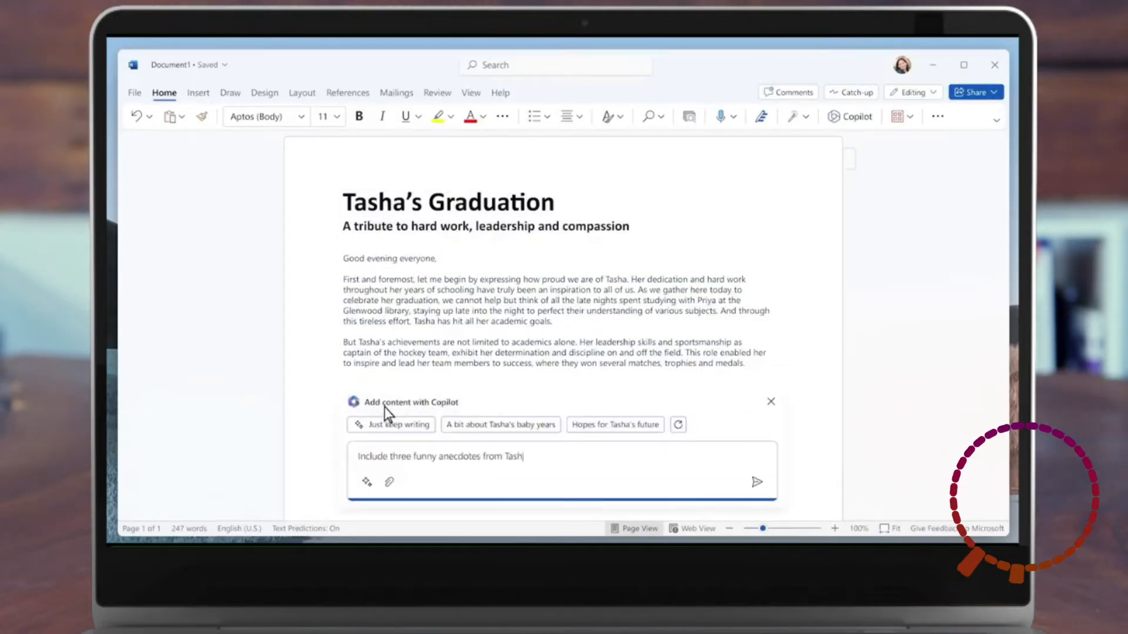
Generate anecdotes referencing the Tasha stories file and review them in the Copilot pane.
left_click(389, 482)
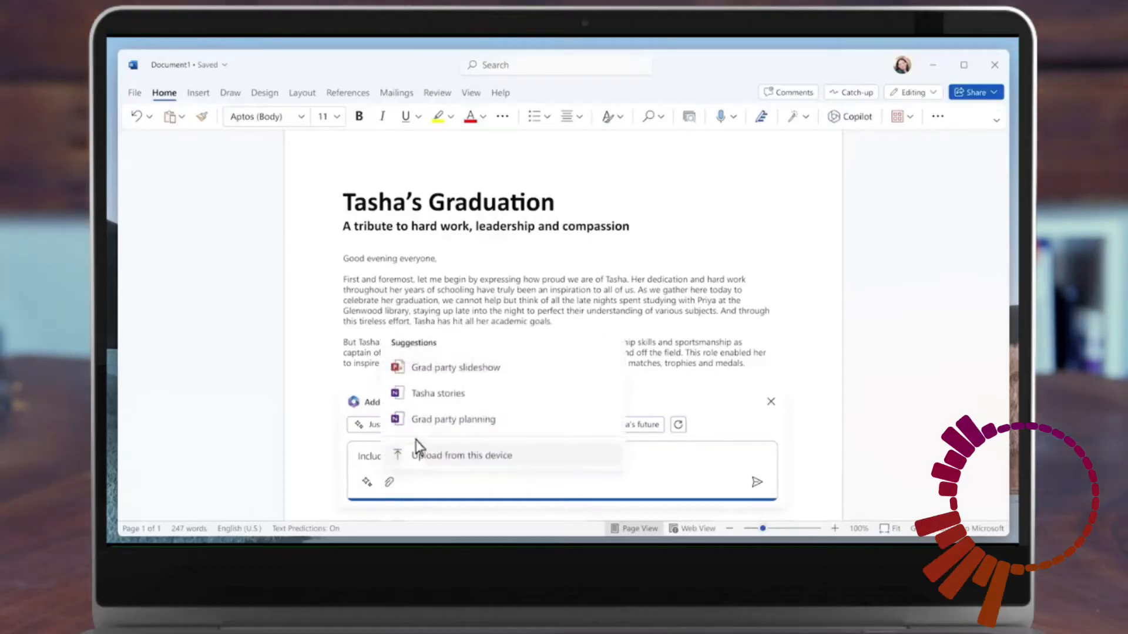
left_click(439, 392)
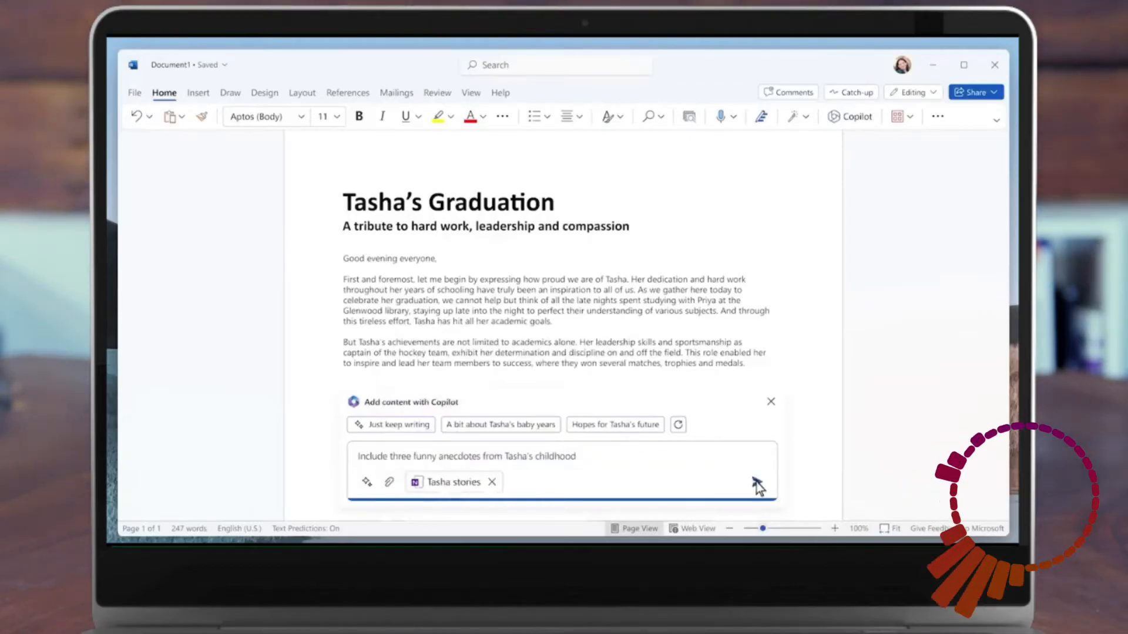
left_click(755, 481)
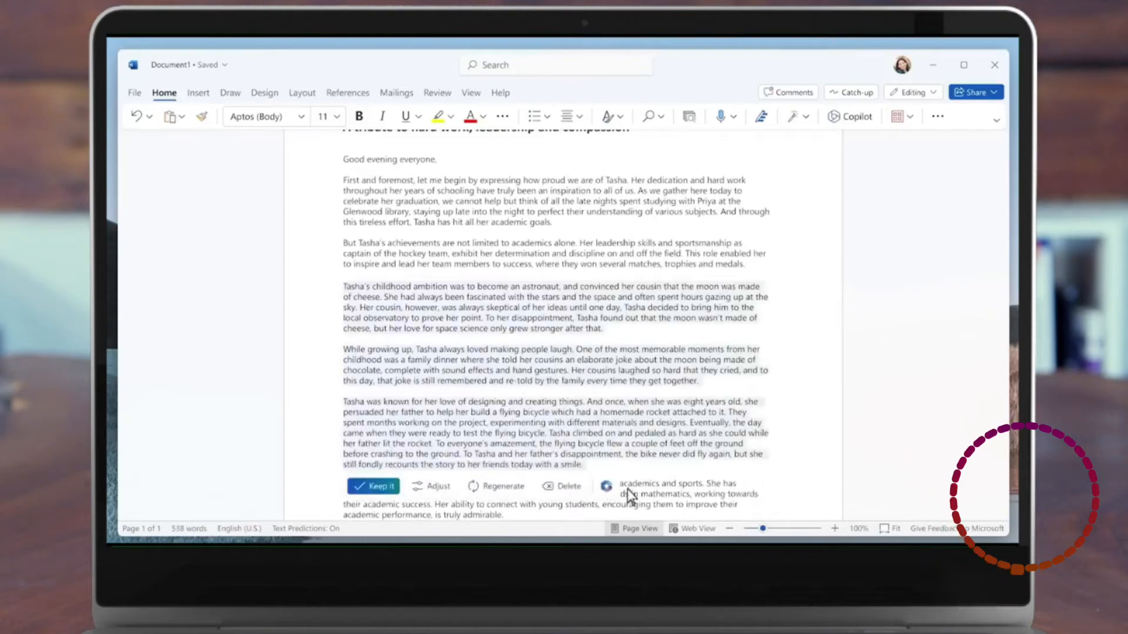
left_click(374, 487)
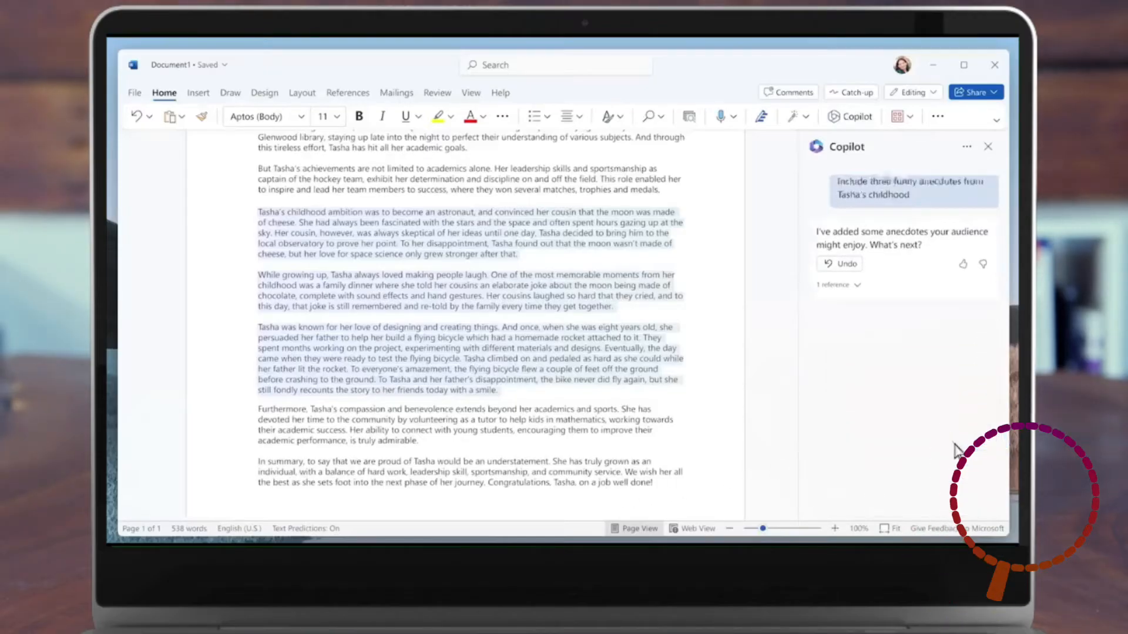
left_click(959, 307)
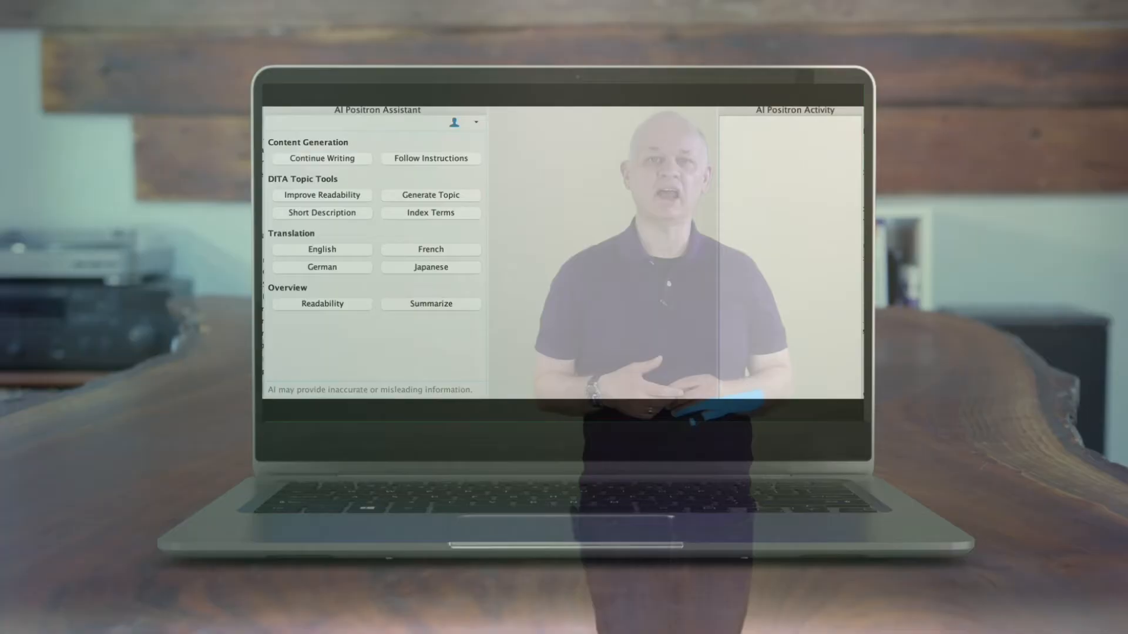
Start generating a new DITA topic from source content in AI Positron Assistant.
left_click(430, 195)
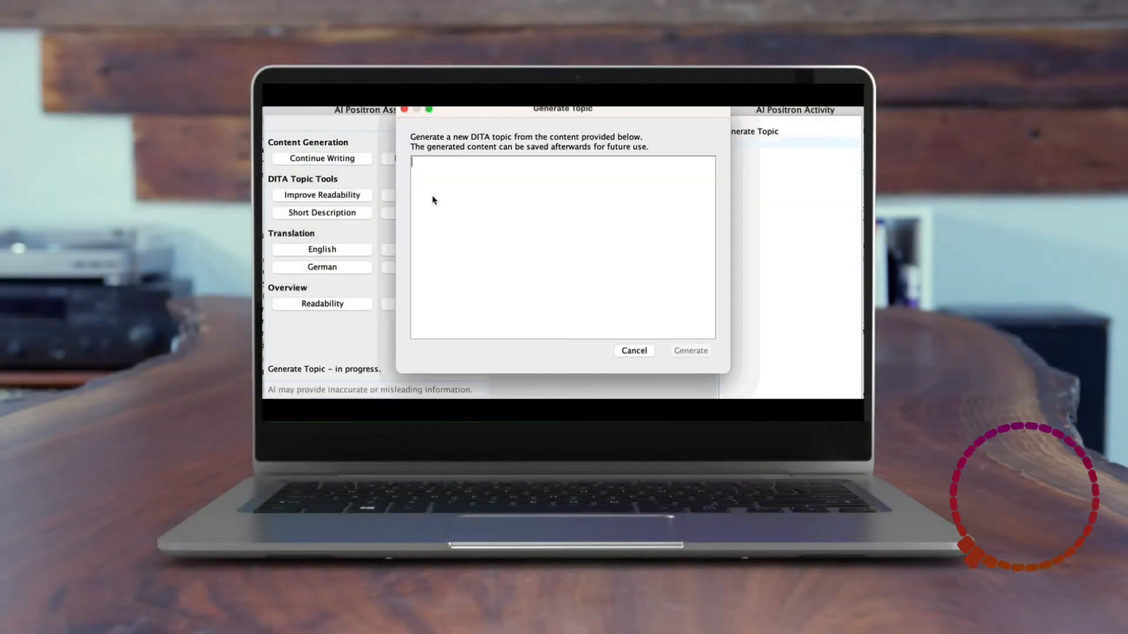
left_click(688, 350)
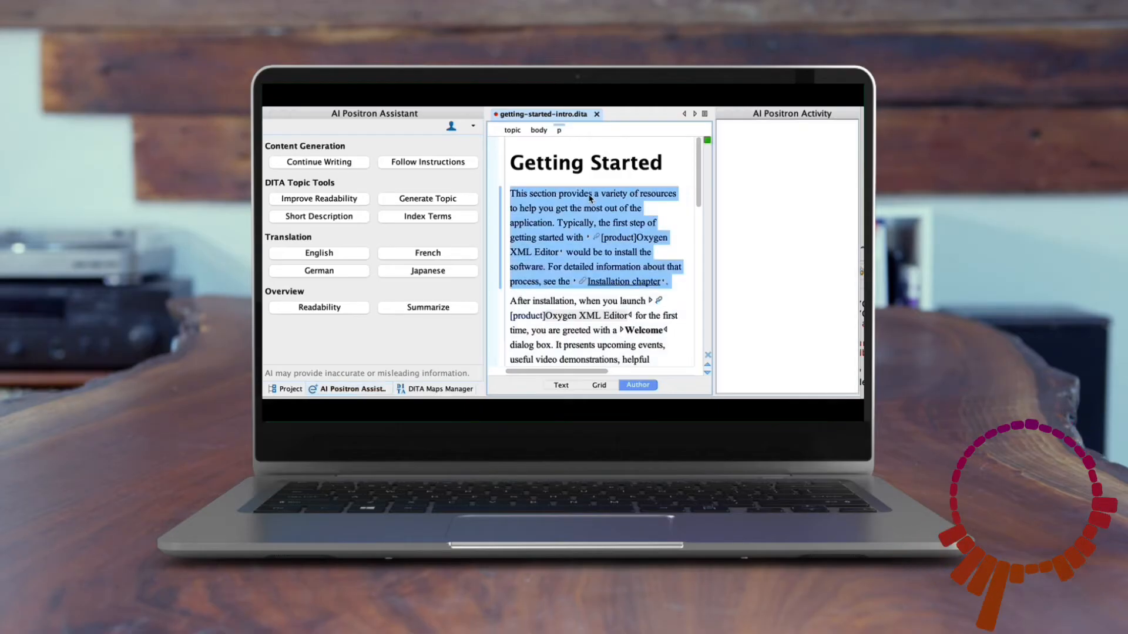
left_click(427, 252)
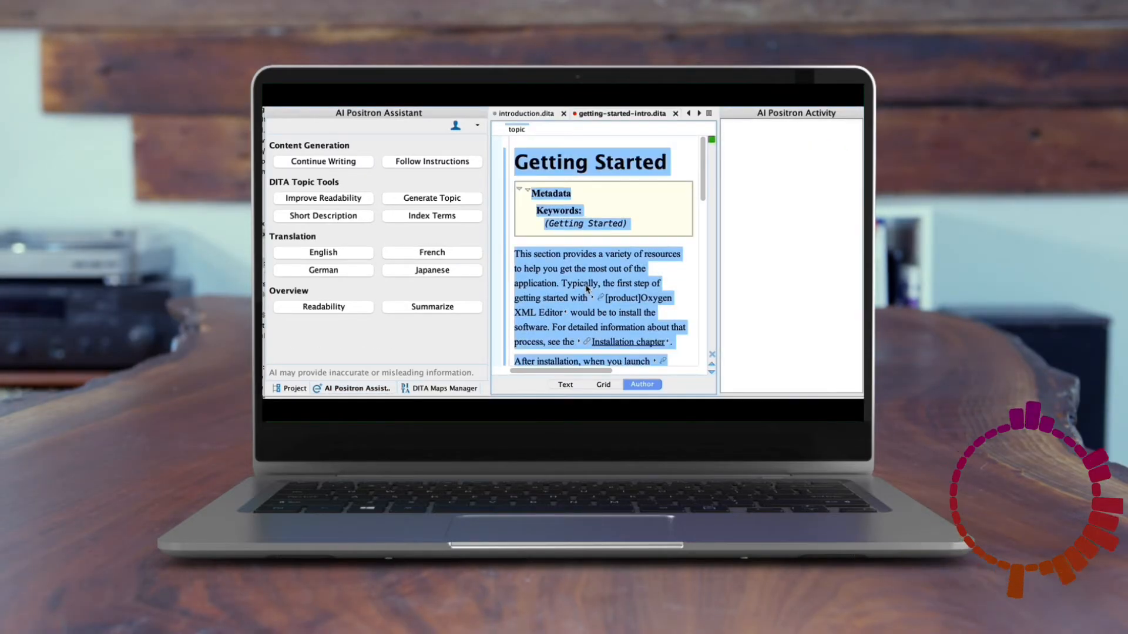
Generate a short description for the topic and rewrite its opening paragraph for readability.
left_click(322, 216)
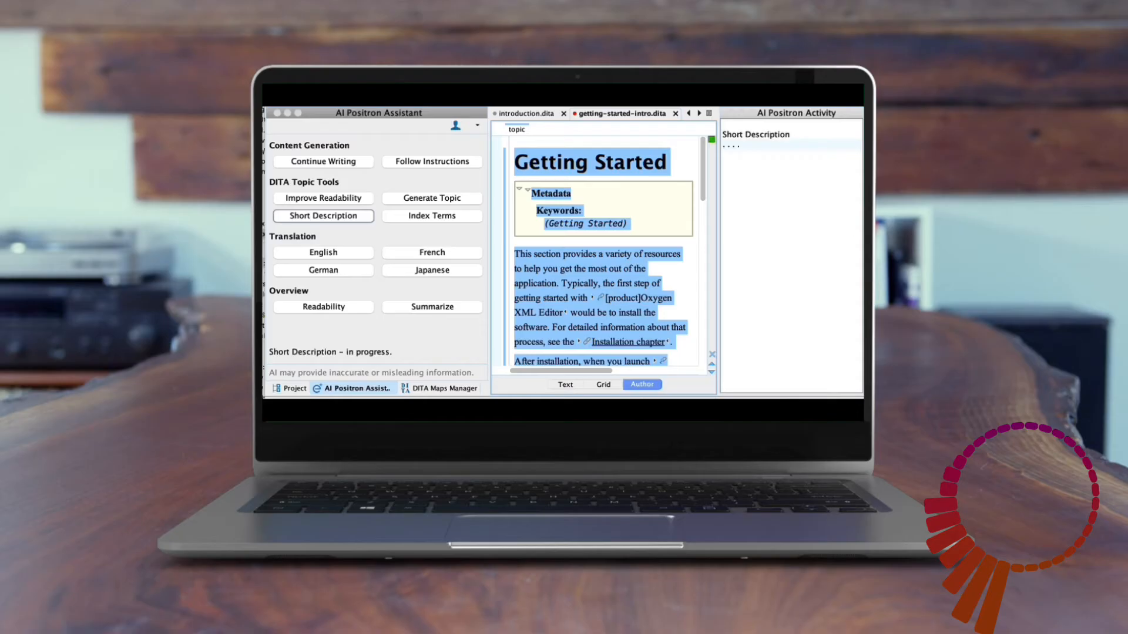
left_click(322, 216)
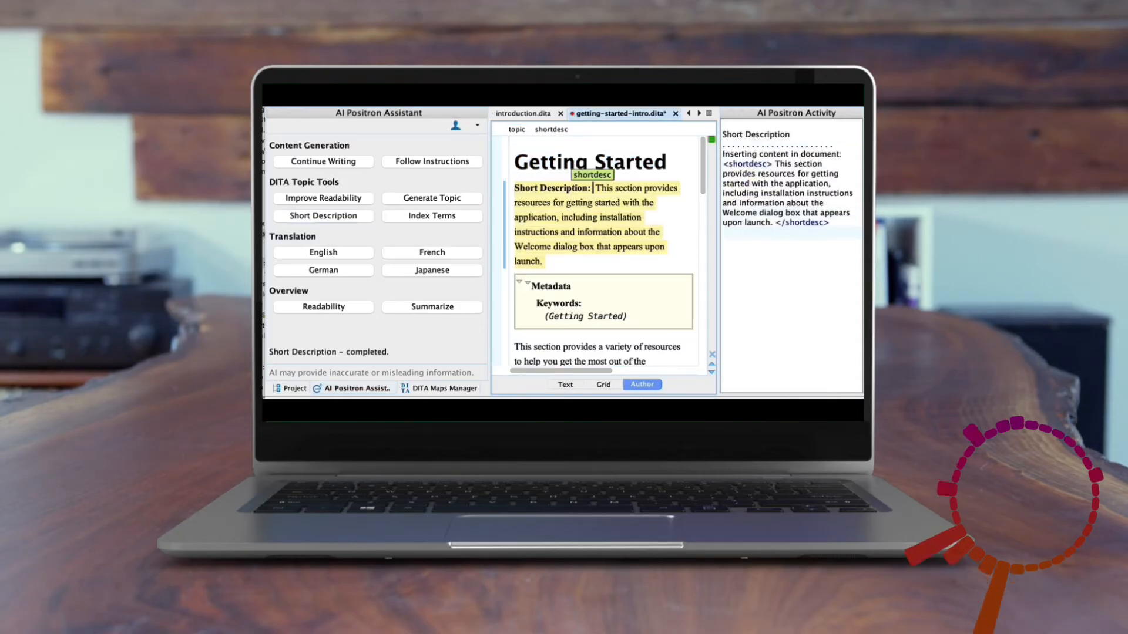
left_click(322, 199)
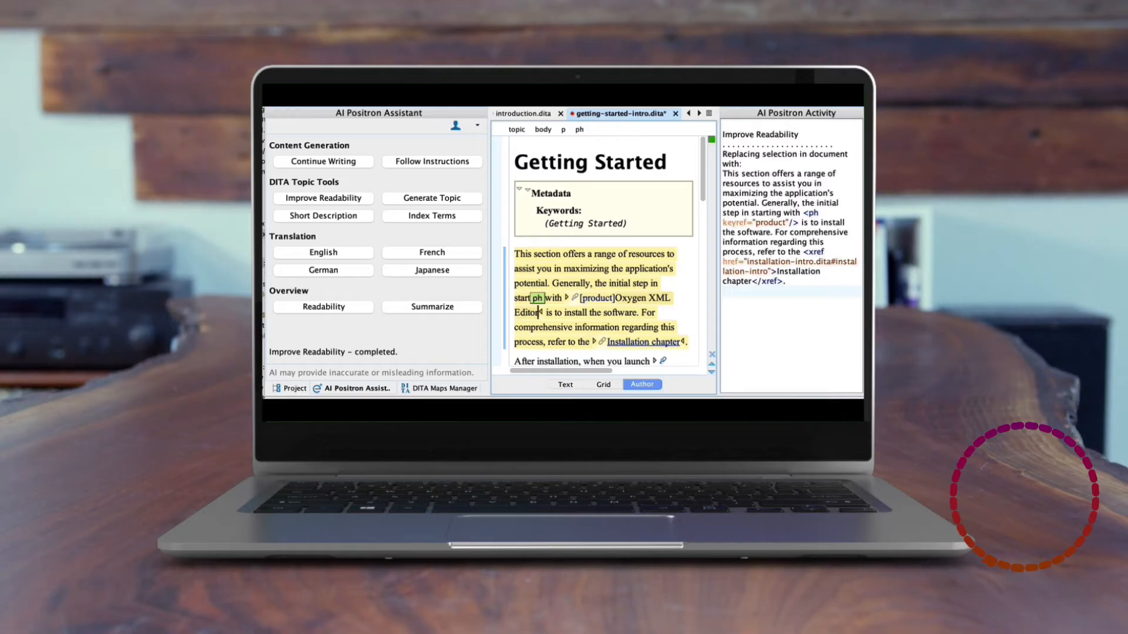
left_click(315, 168)
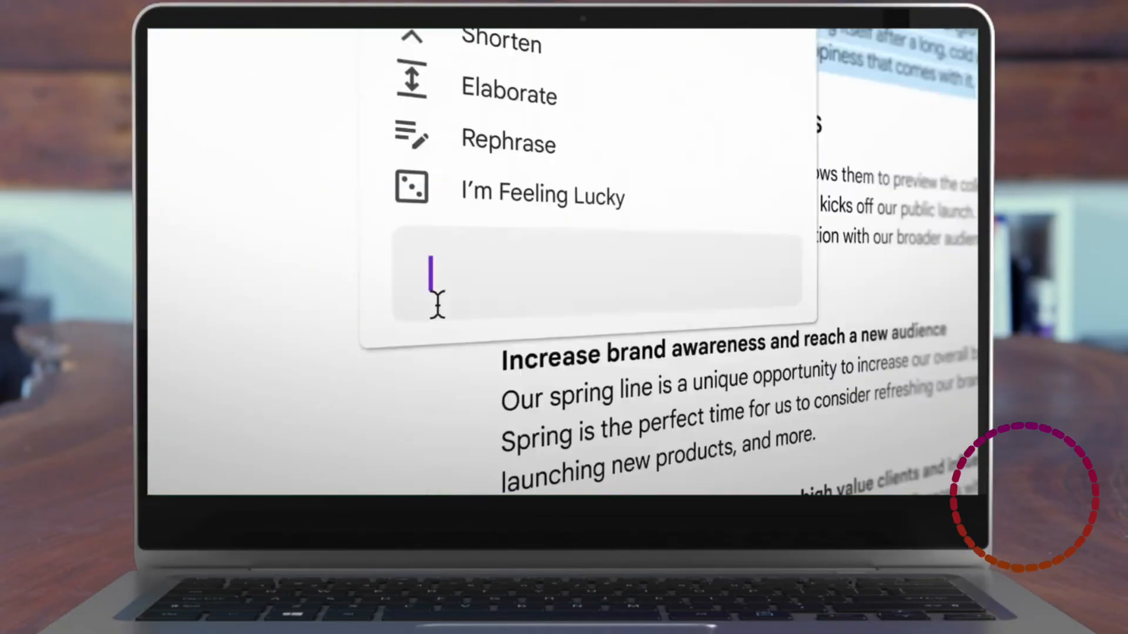
Rewrite the Spring Campaign Brief intro as 'More whimsical' and insert it.
type("More whimsical")
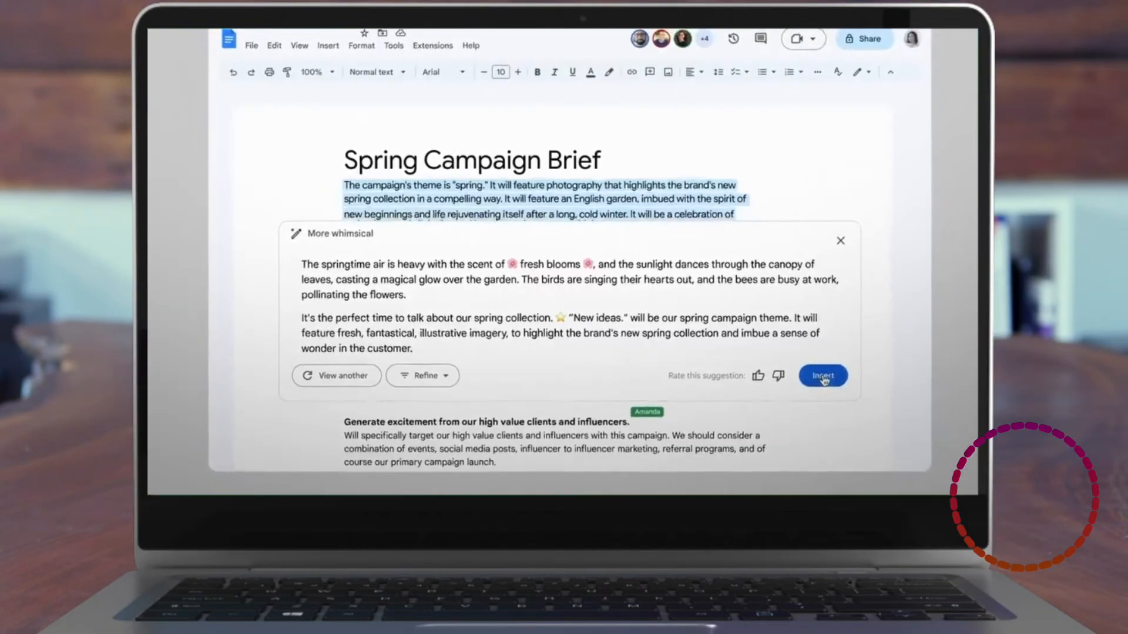
left_click(821, 376)
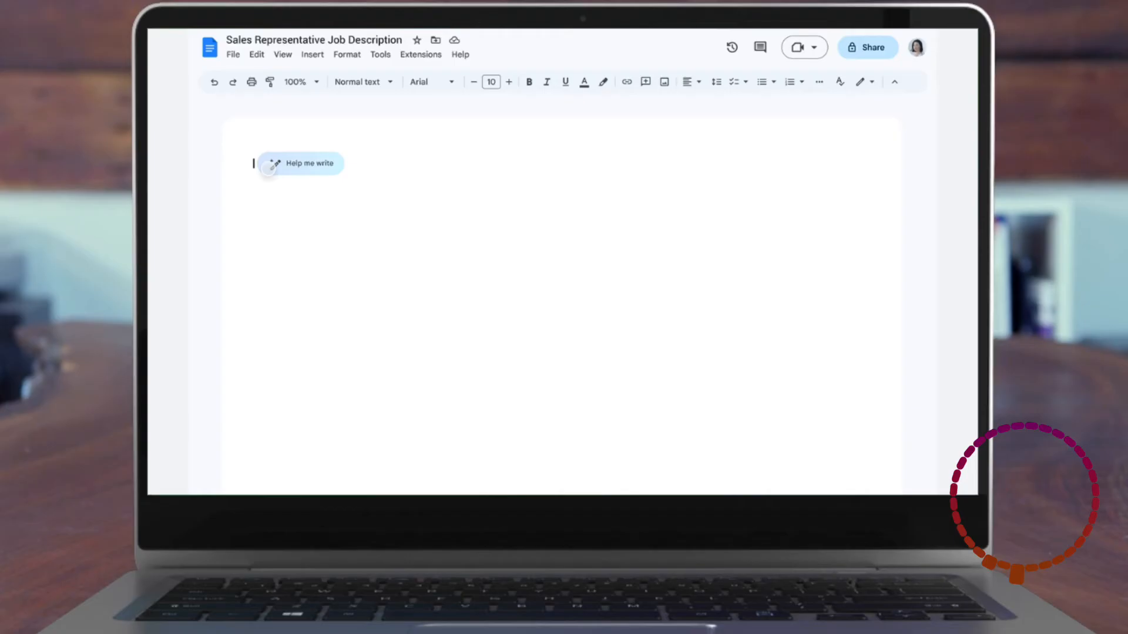
Draft a regional sales rep job post with Help me write and insert it into the blank document.
left_click(299, 162)
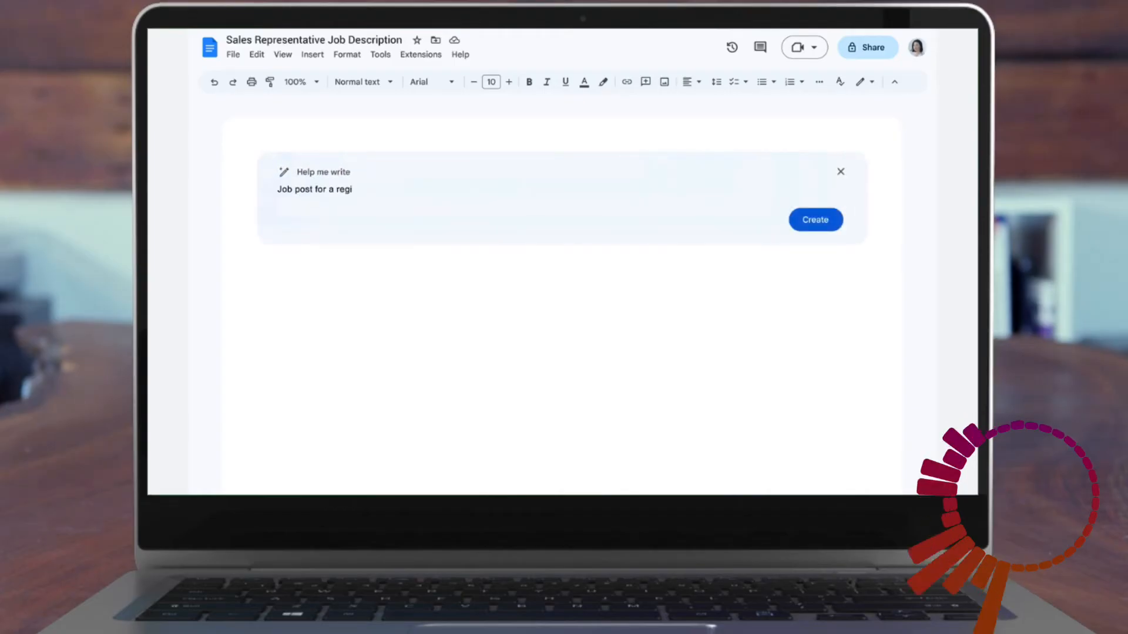
type("onal sales rep")
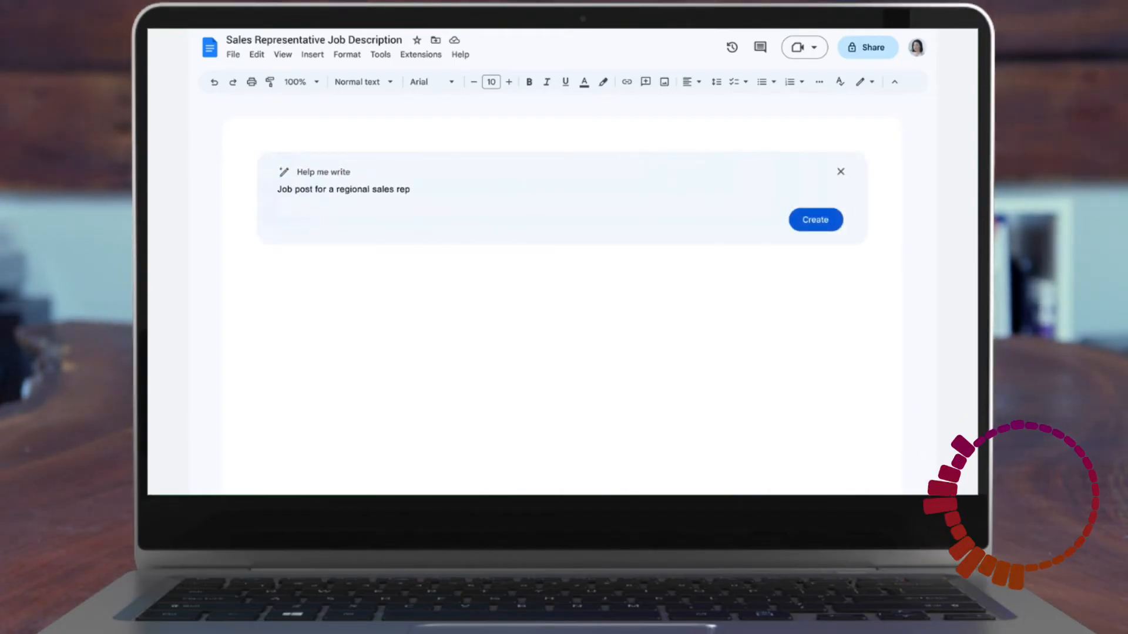
left_click(815, 220)
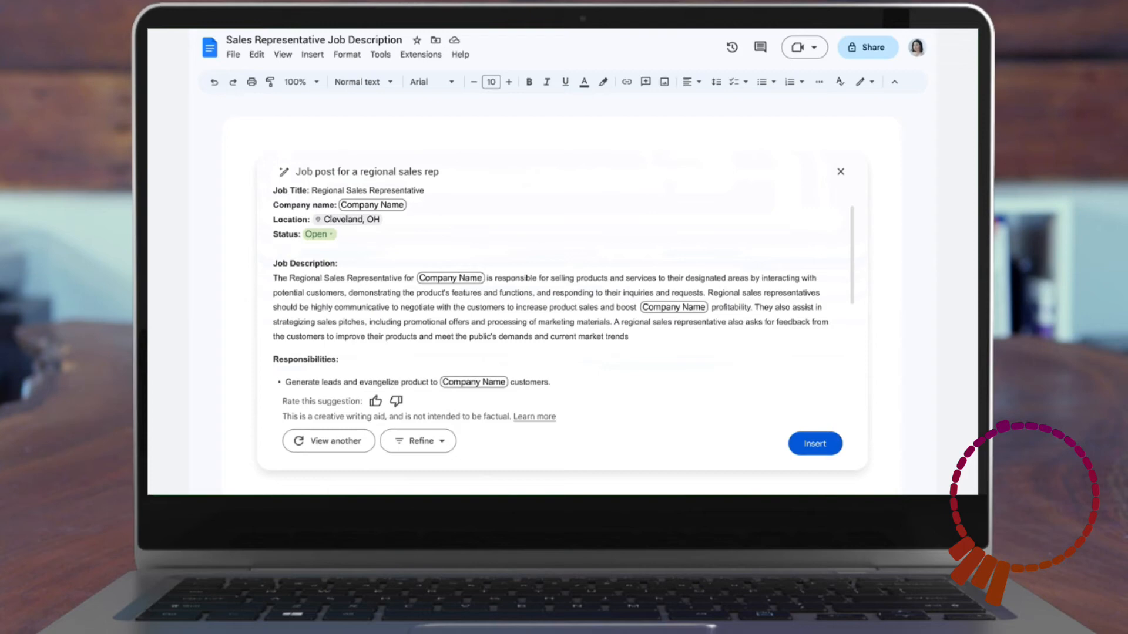
left_click(814, 443)
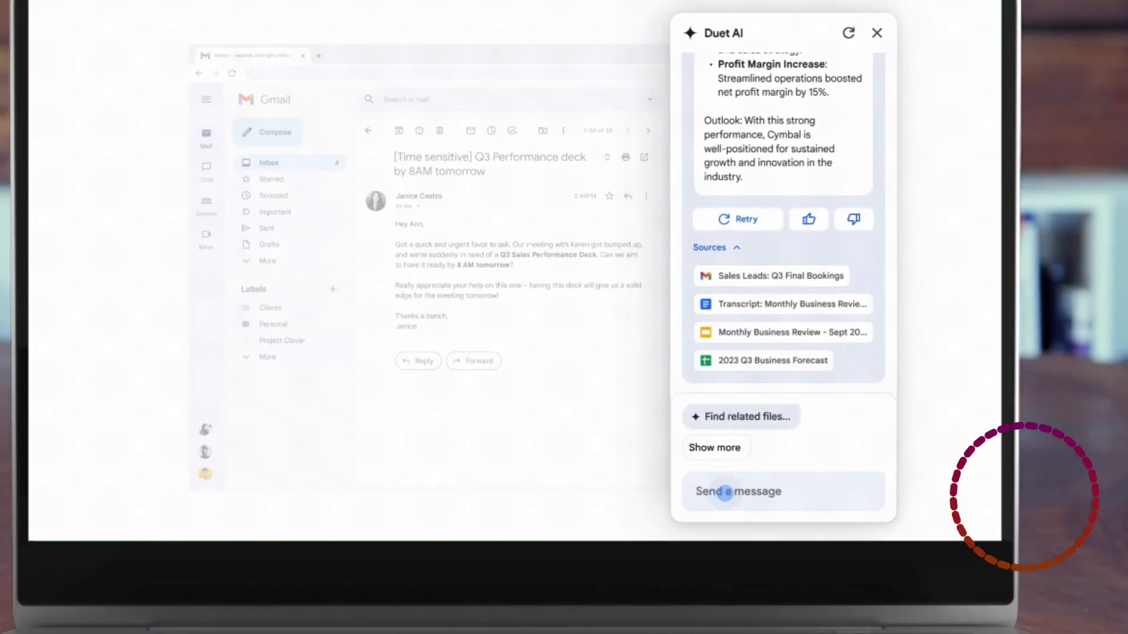
Ask Duet AI to 'create a presentation with this information' from the Q3 summary.
type("create a presentation with this information")
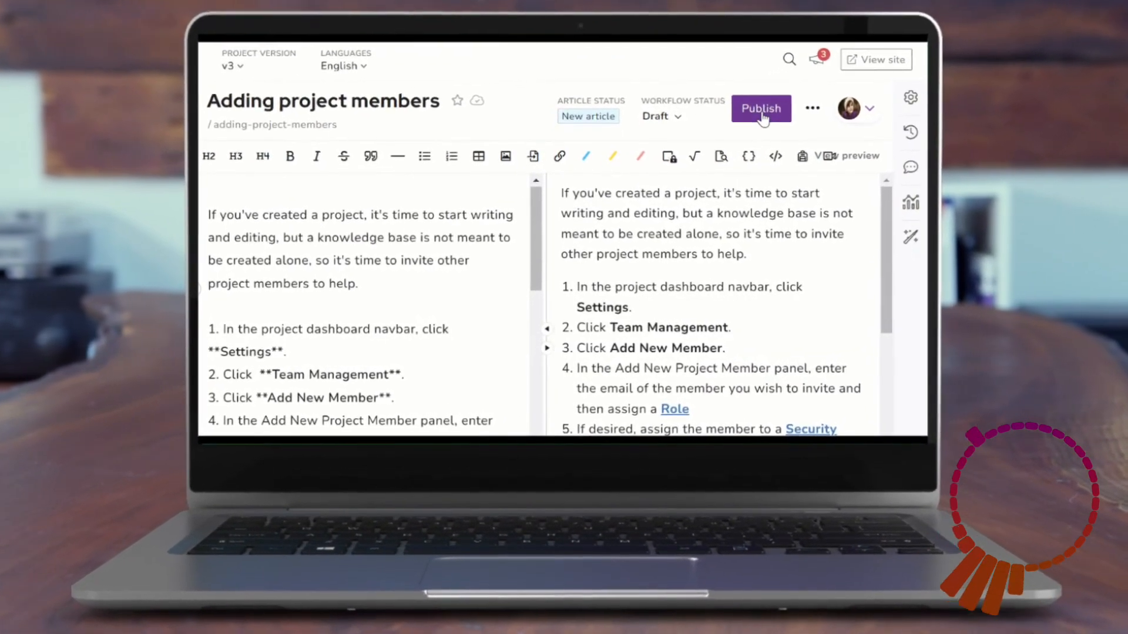
Publish the 'Adding project members' article and confirm publishing.
left_click(760, 108)
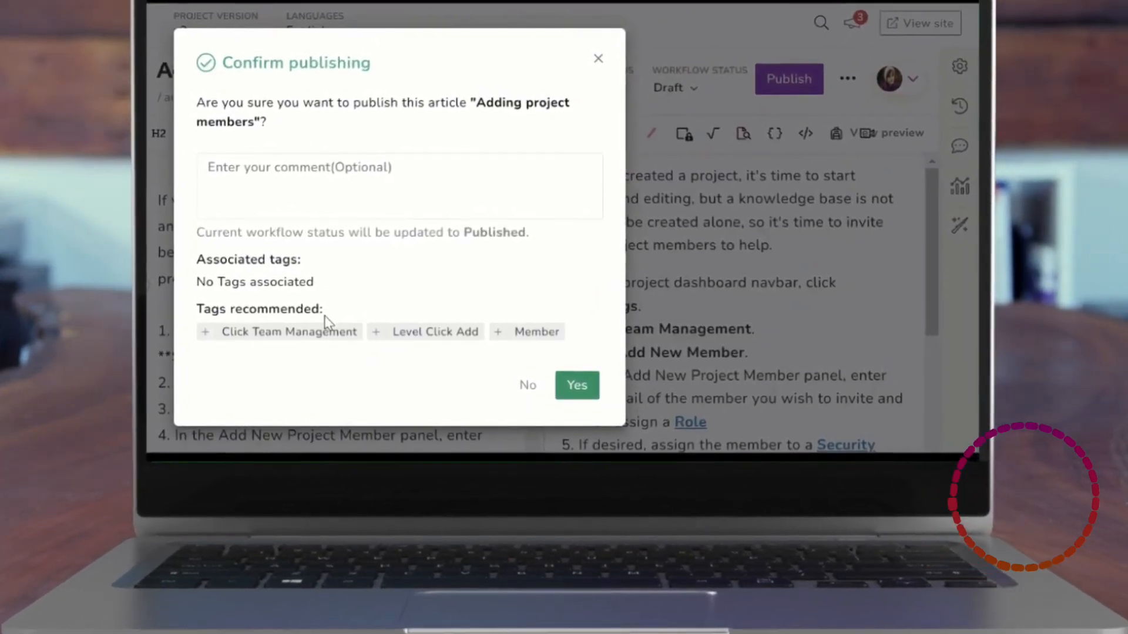
left_click(575, 385)
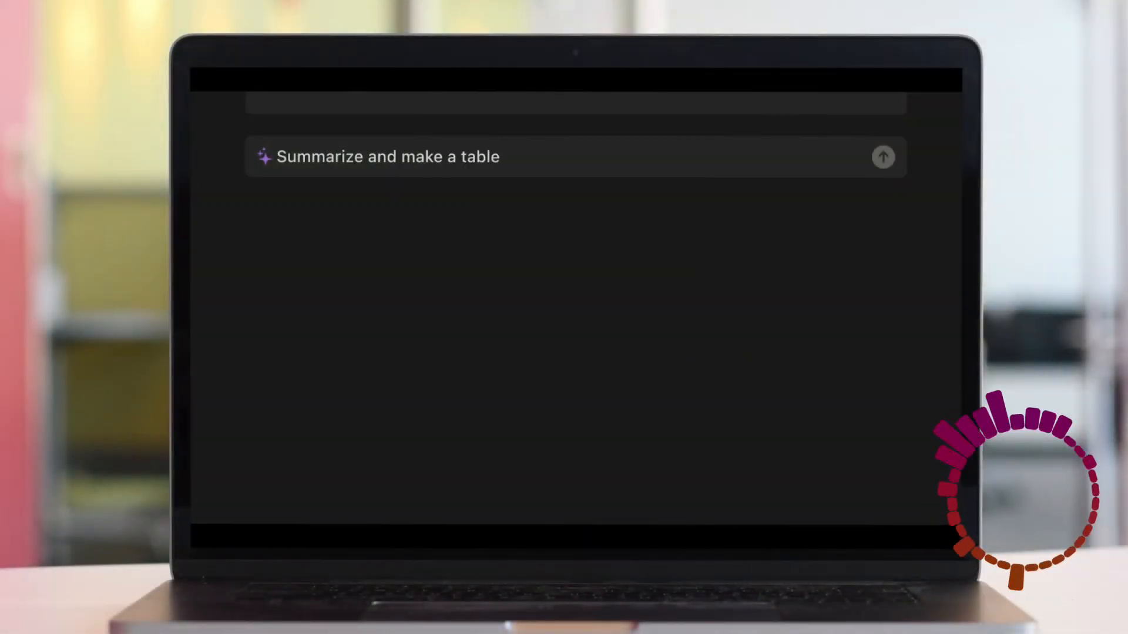
Send the 'Summarize and make a table' request to Notion AI.
left_click(882, 157)
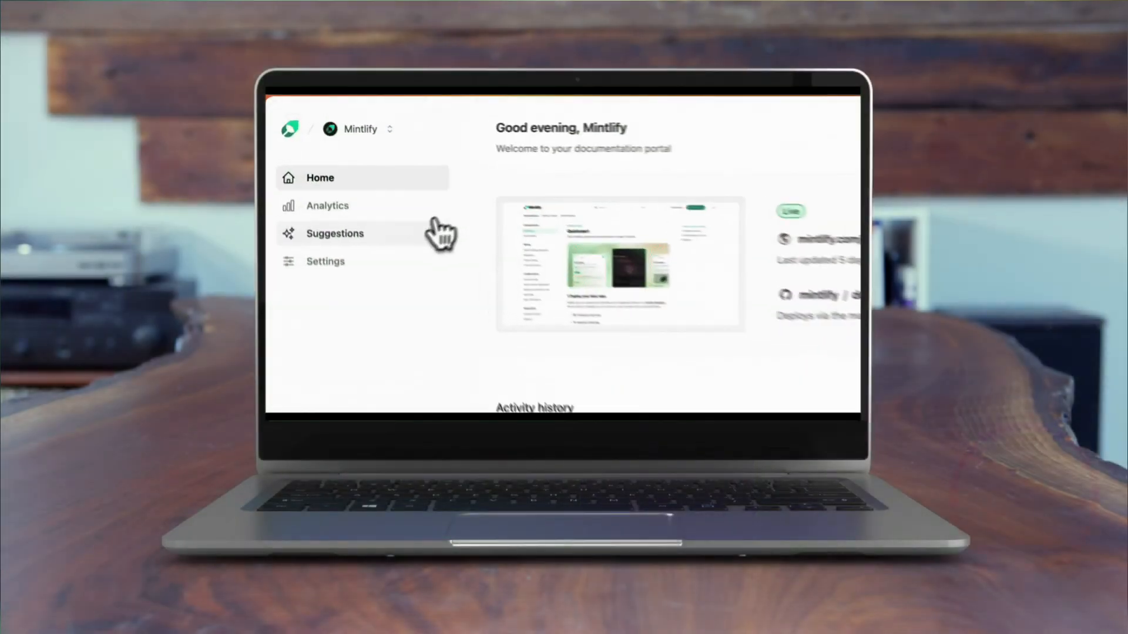
Request AI suggestions for the Introduction page from the Suggestions section.
left_click(335, 233)
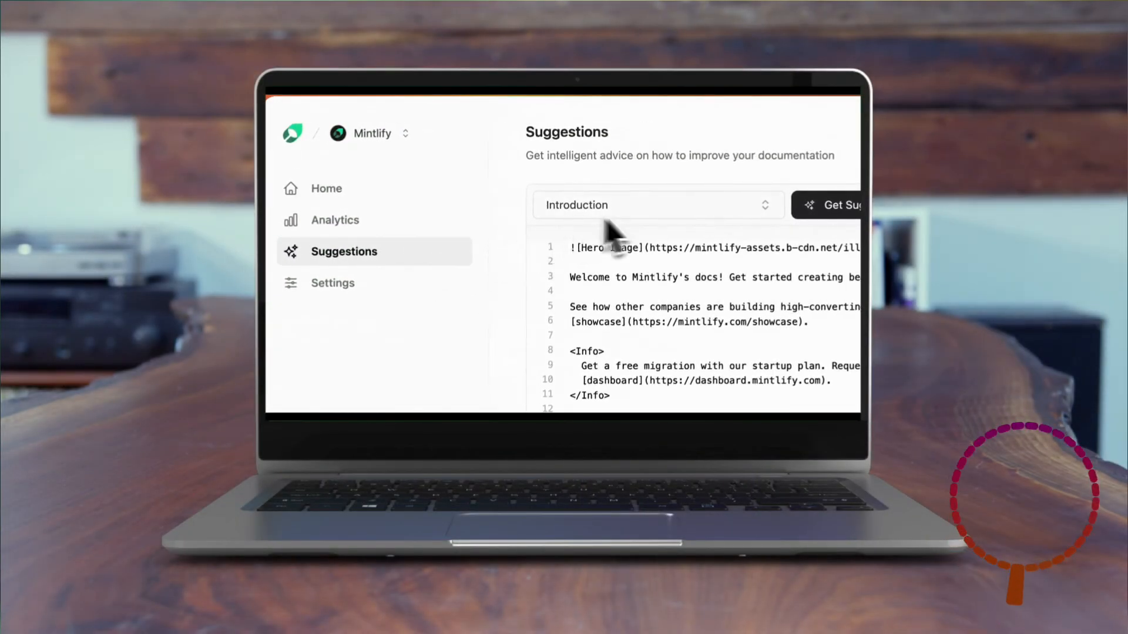
left_click(834, 204)
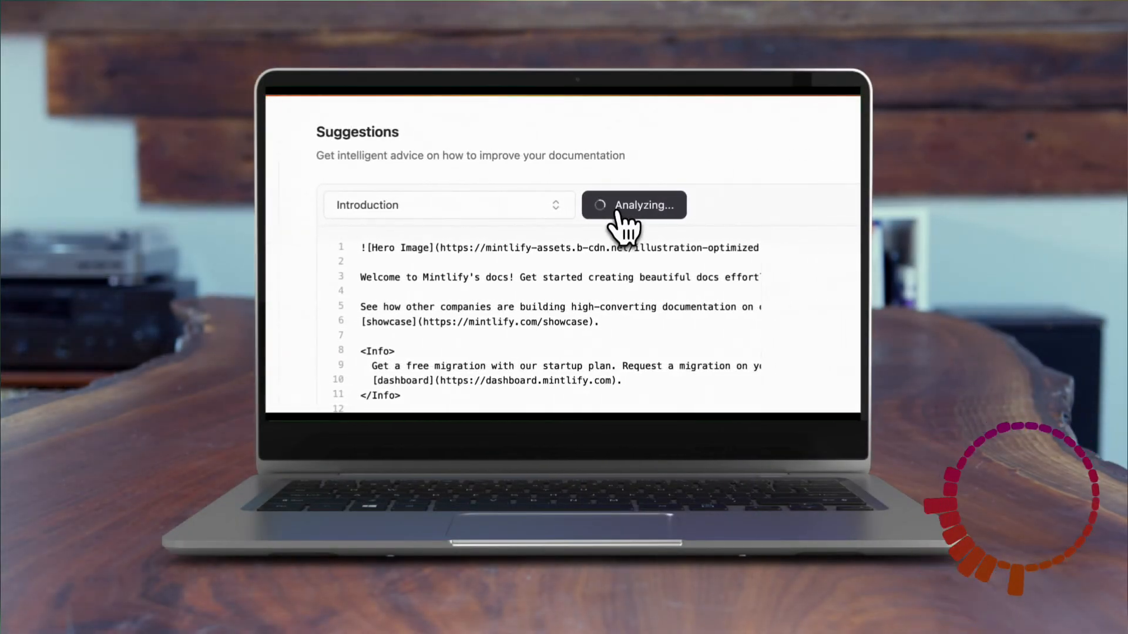
left_click(633, 204)
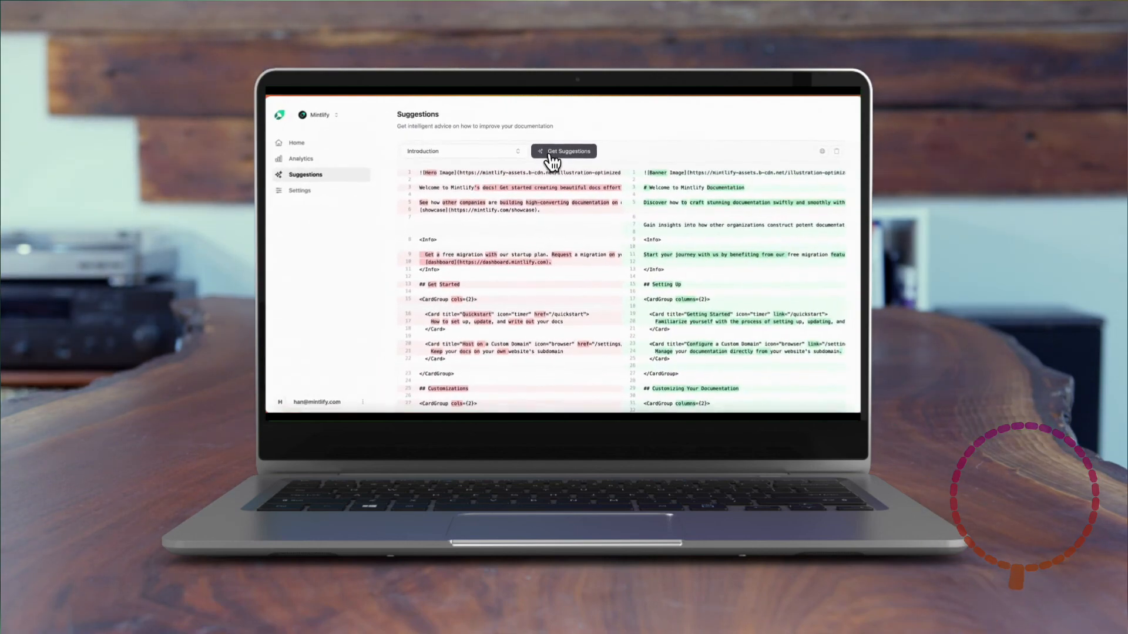